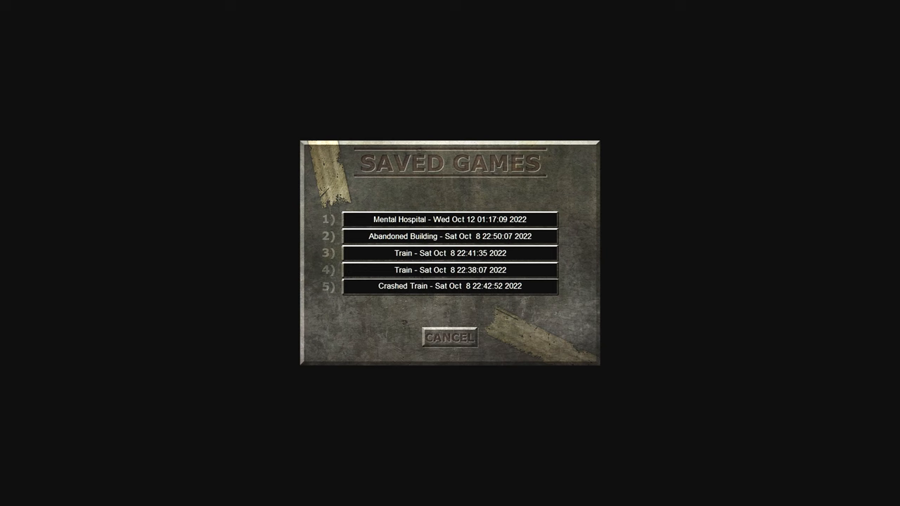
{"action": "left_click", "coordinate": [447, 219]}
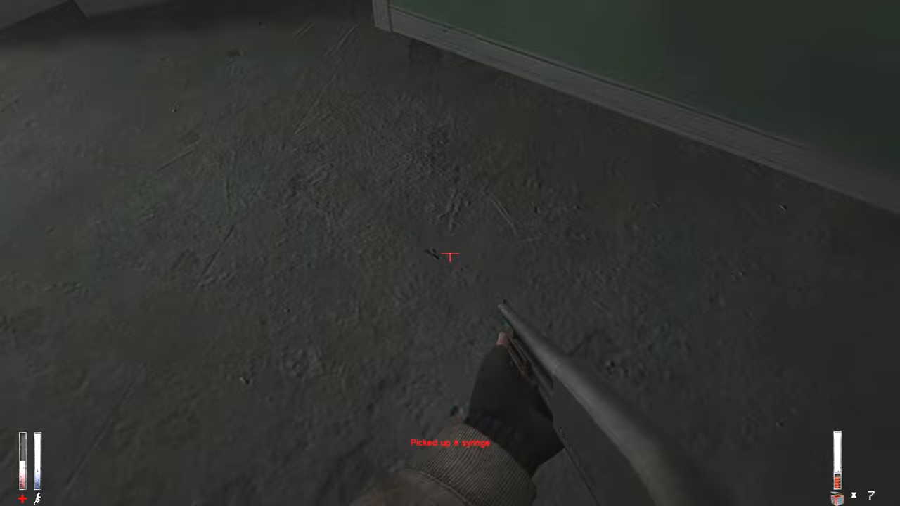
{"action": "key", "text": "Tab"}
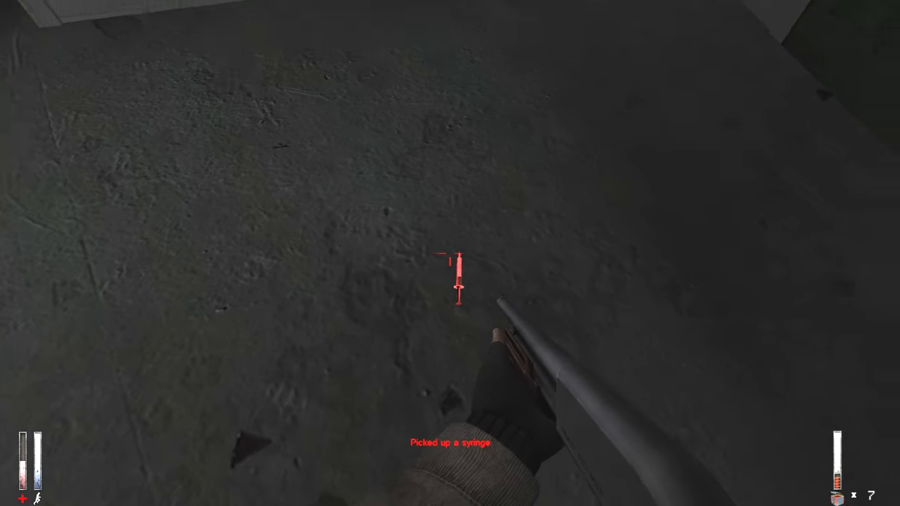
{"action": "key", "text": "tab"}
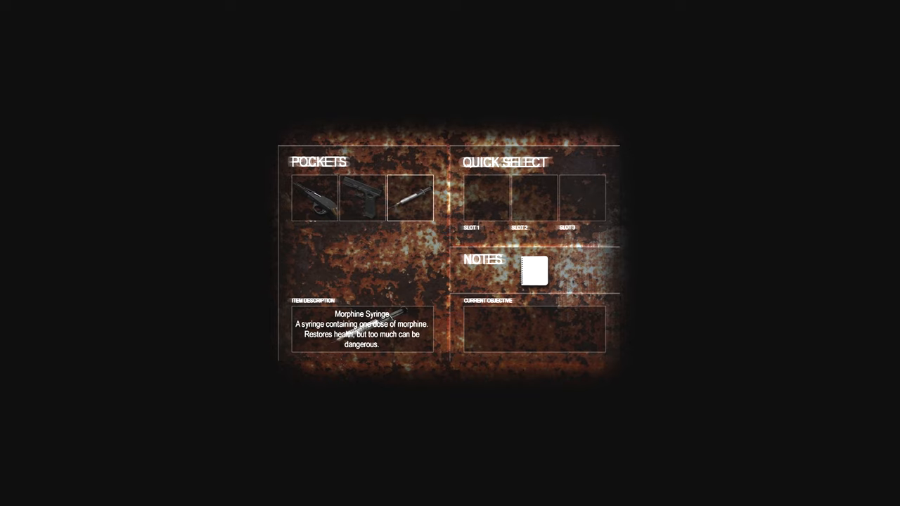
{"action": "left_click", "coordinate": [361, 199]}
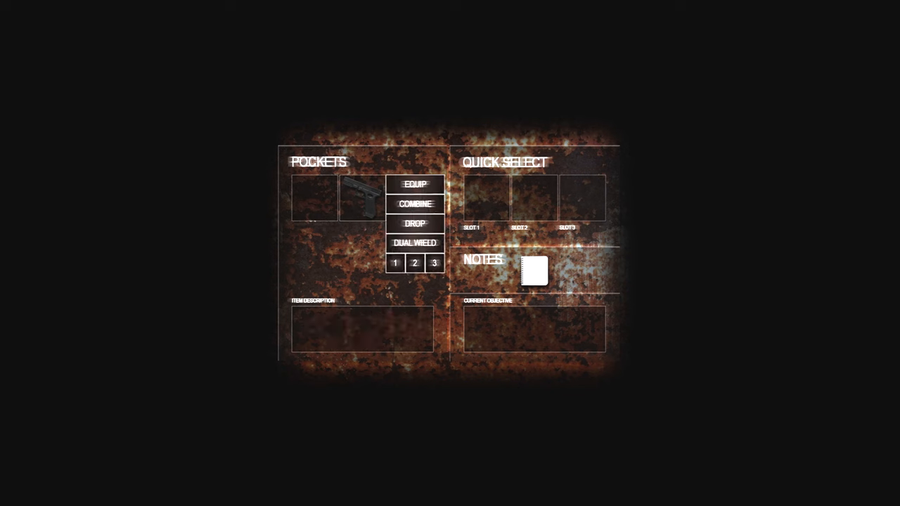
{"action": "left_click", "coordinate": [416, 185]}
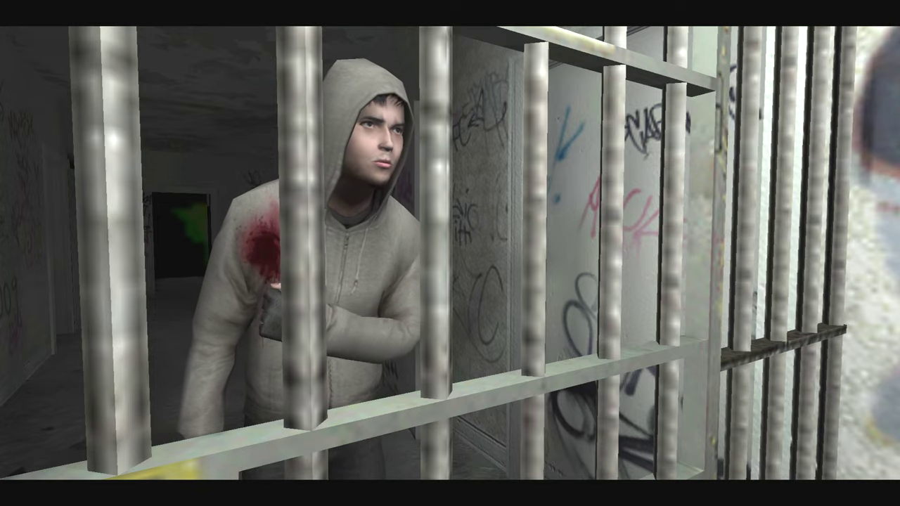
{"action": "key", "text": "Tab"}
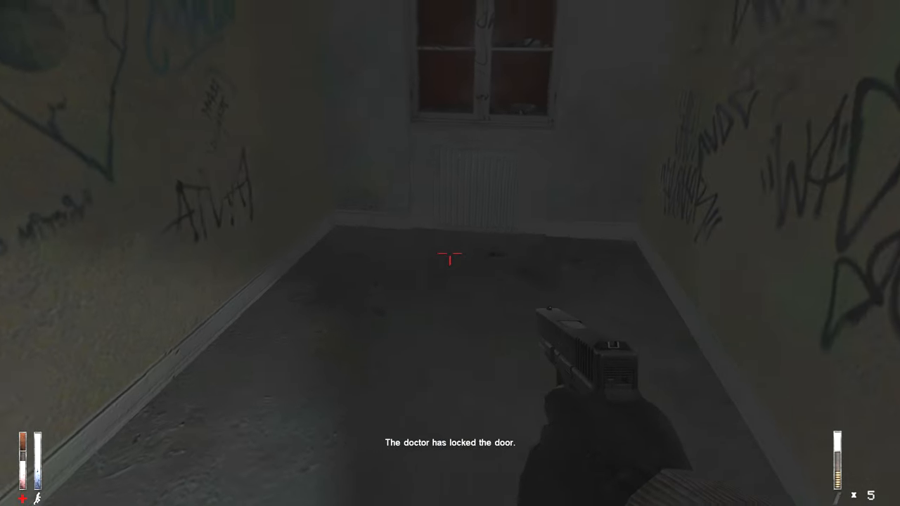
{"action": "key", "text": "Tab"}
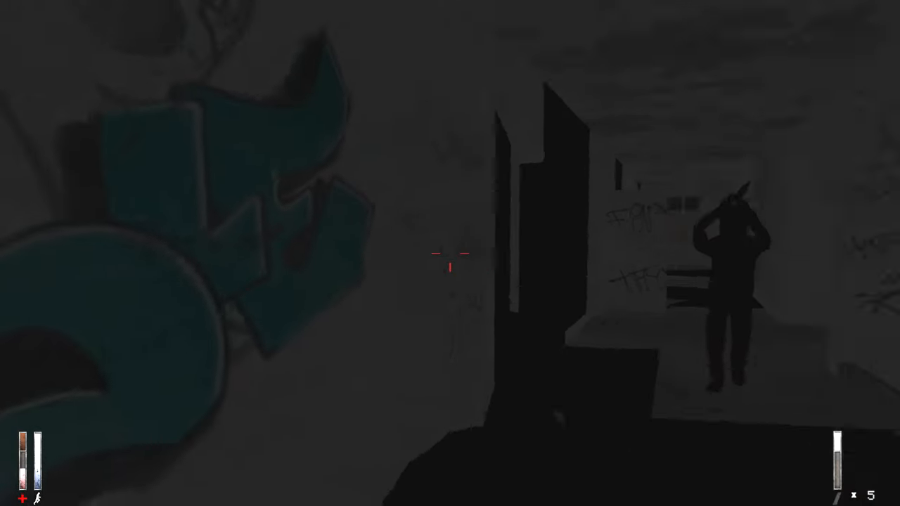
{"action": "left_click", "coordinate": [446, 267]}
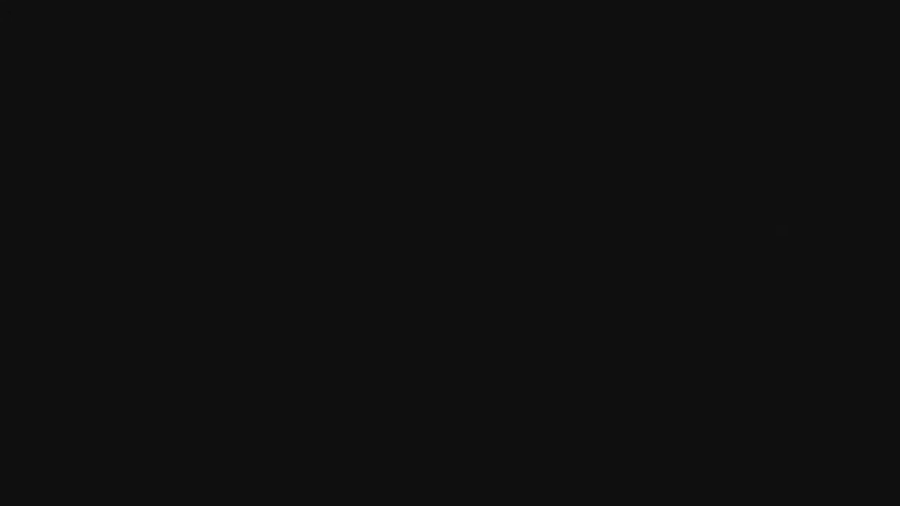
{"action": "key", "text": "Tab"}
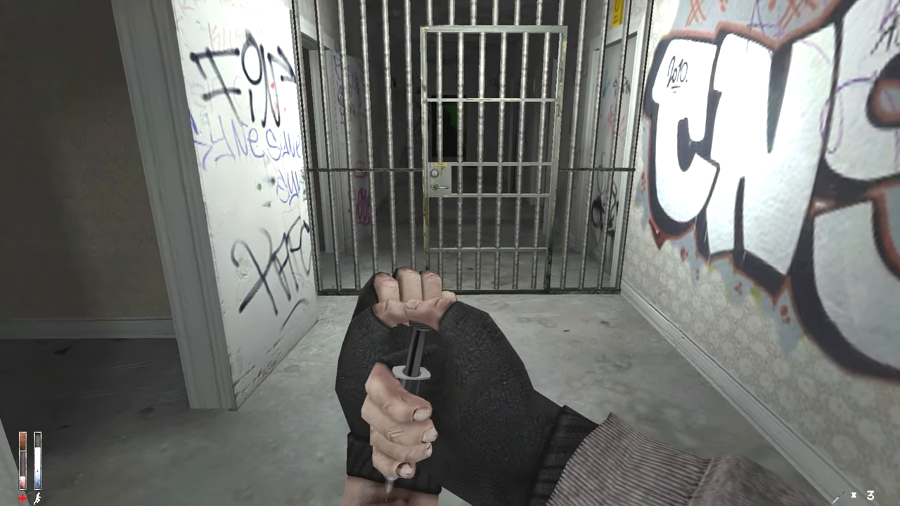
{"action": "key", "text": "Tab"}
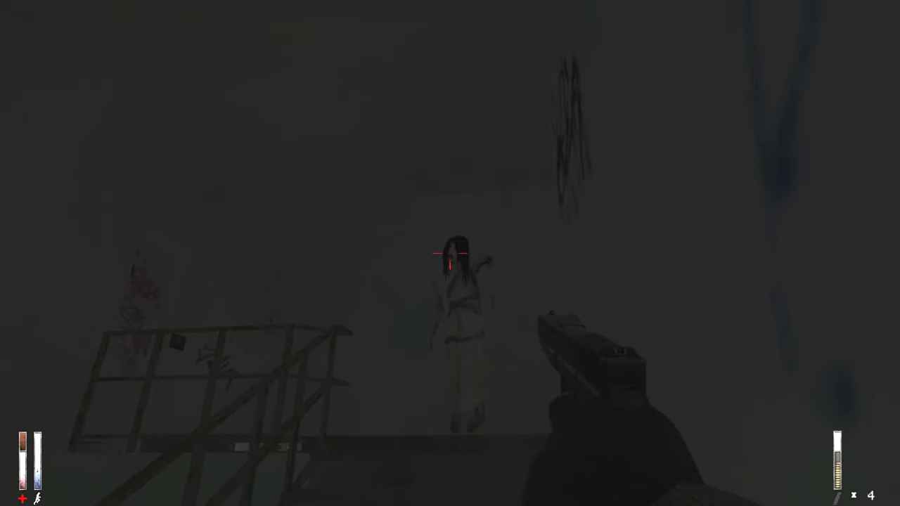
{"action": "left_click", "coordinate": [450, 258]}
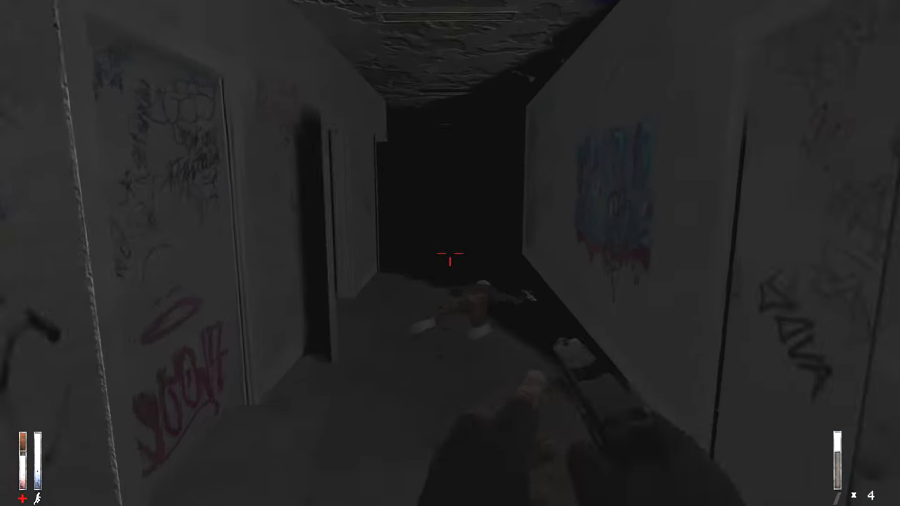
{"action": "left_click", "coordinate": [450, 263]}
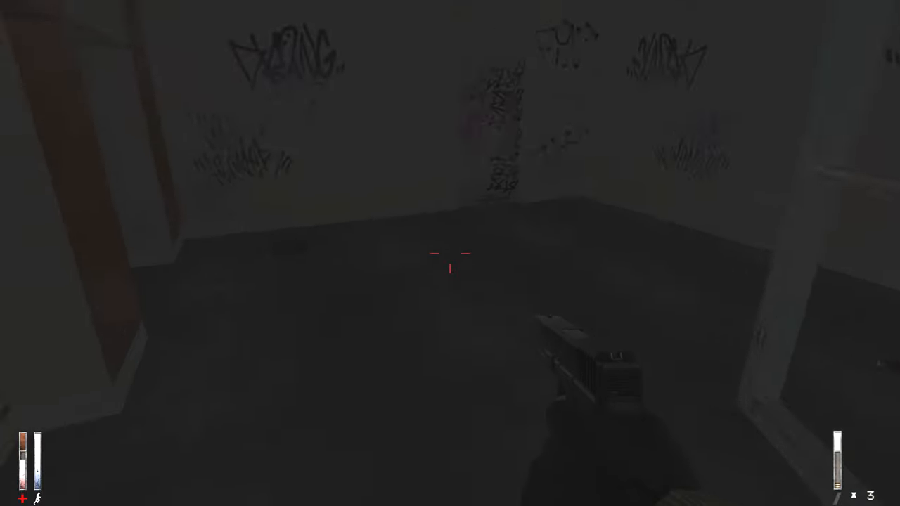
{"action": "left_click", "coordinate": [450, 274]}
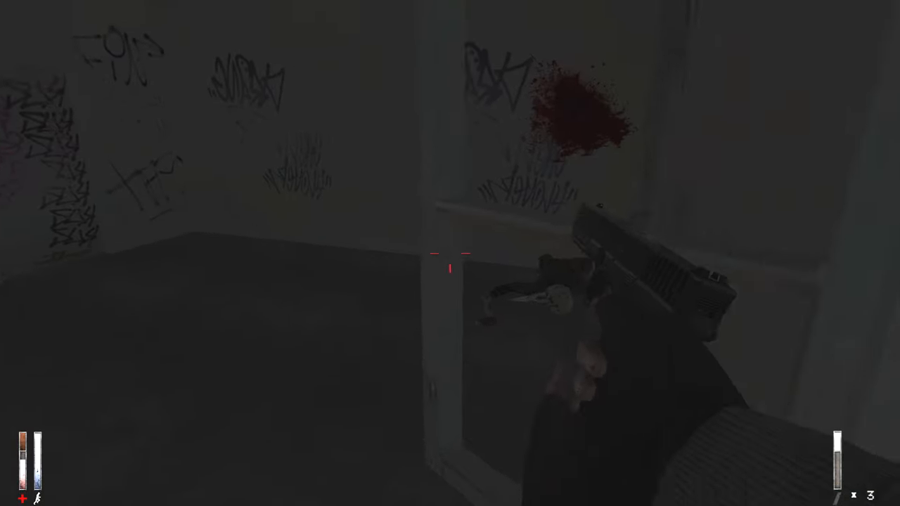
{"action": "left_click", "coordinate": [450, 267]}
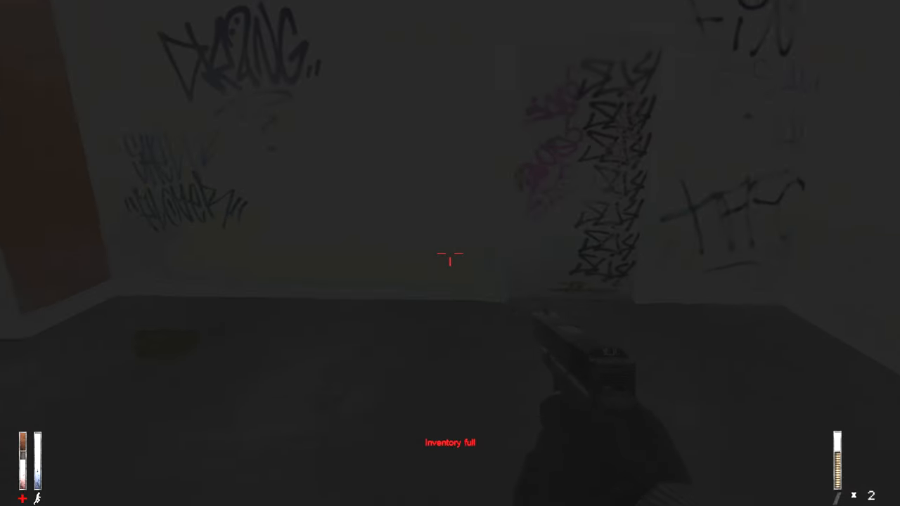
{"action": "key", "text": "tab"}
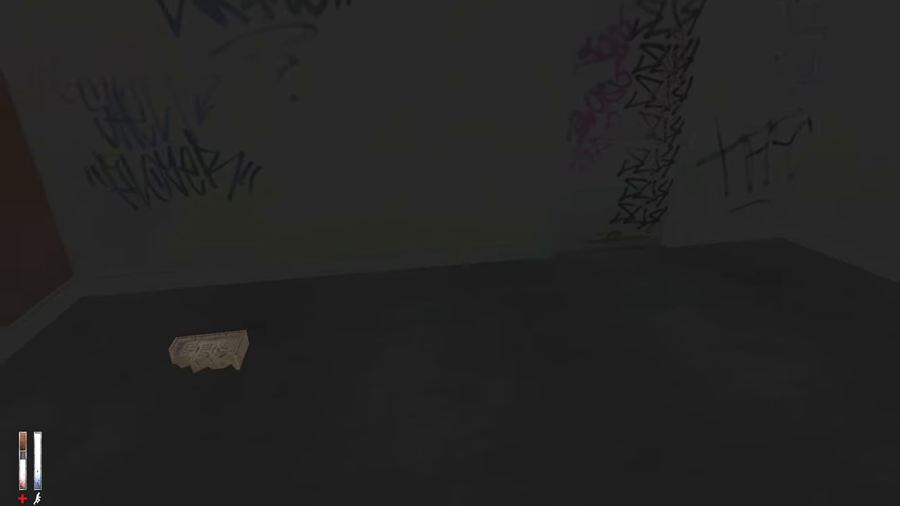
{"action": "key", "text": "tab"}
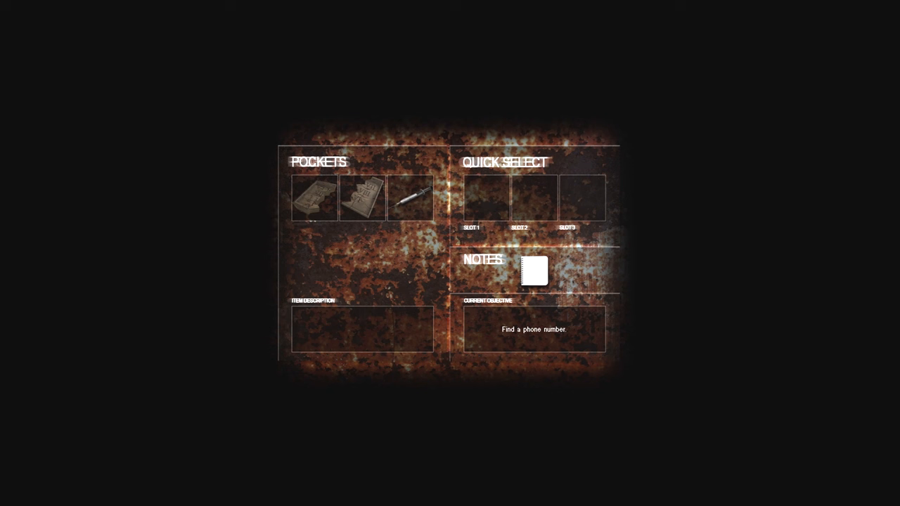
{"action": "left_click", "coordinate": [360, 197]}
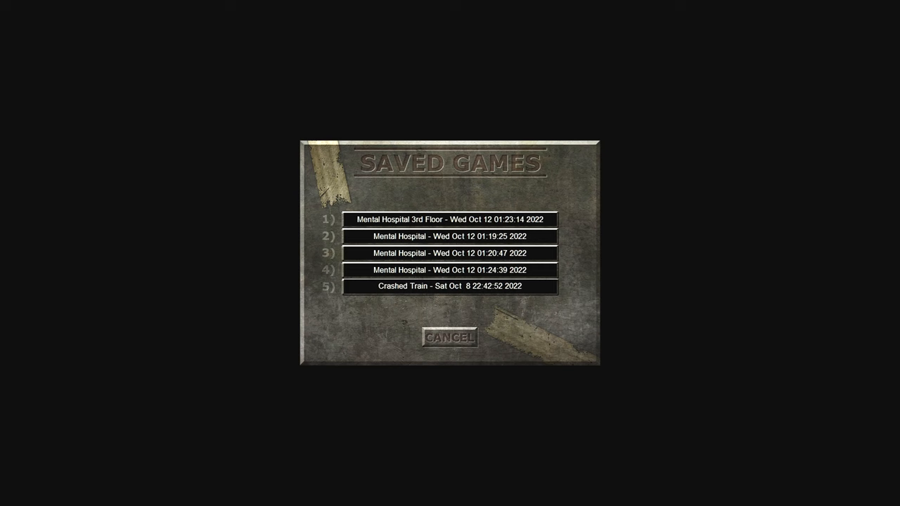
{"action": "left_click", "coordinate": [449, 218]}
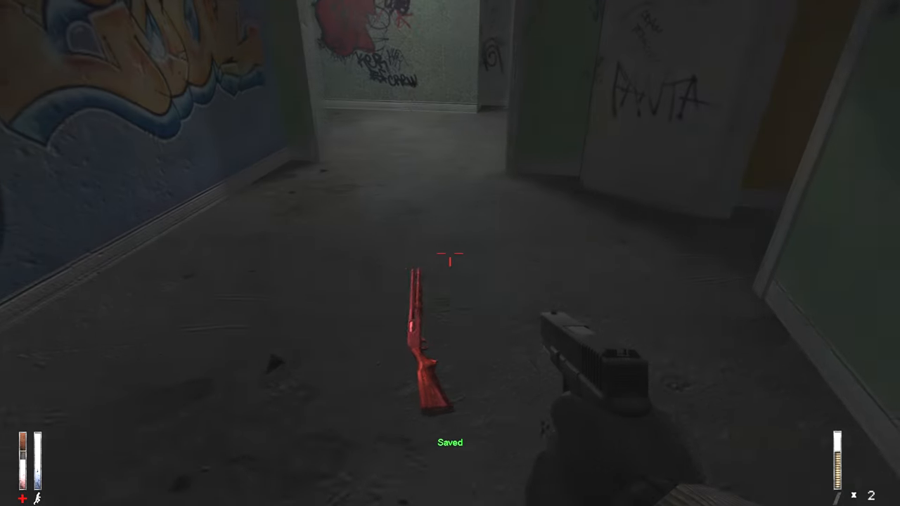
{"action": "key", "text": "tab"}
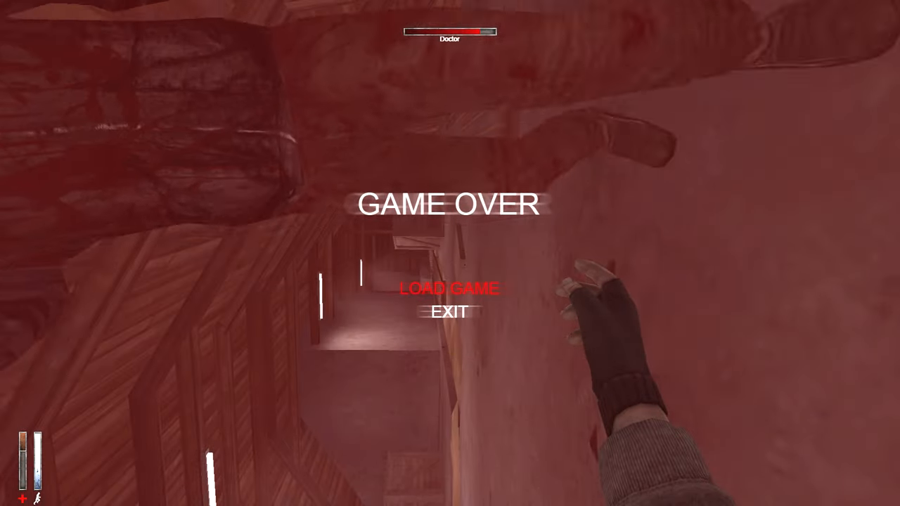
{"action": "left_click", "coordinate": [447, 288]}
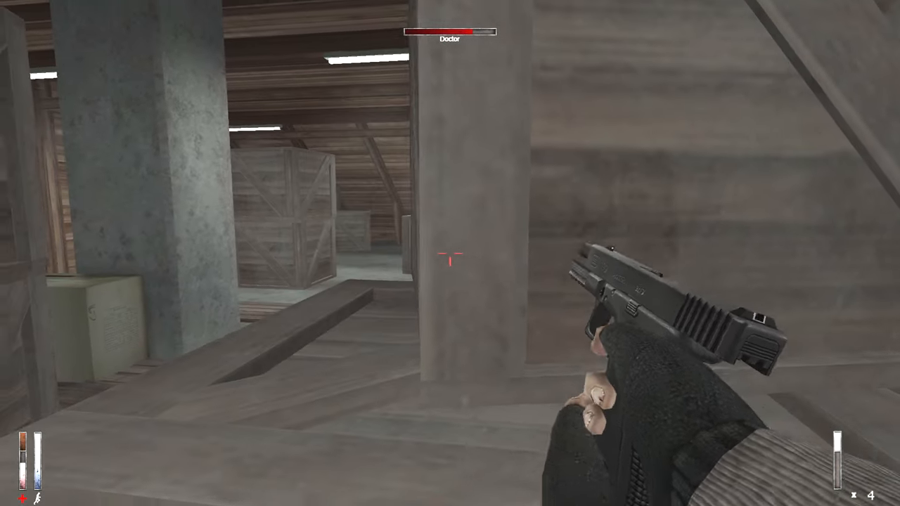
{"action": "left_click", "coordinate": [449, 266]}
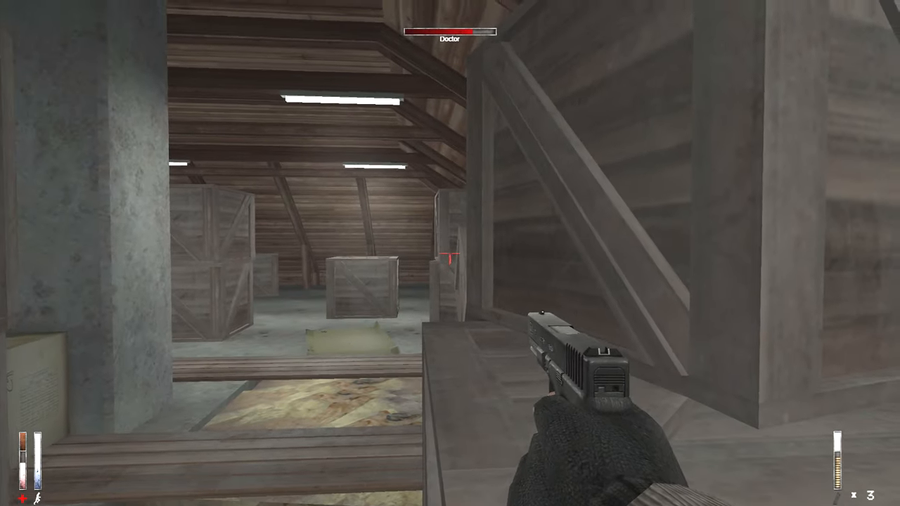
{"action": "mouse_move", "coordinate": [450, 253]}
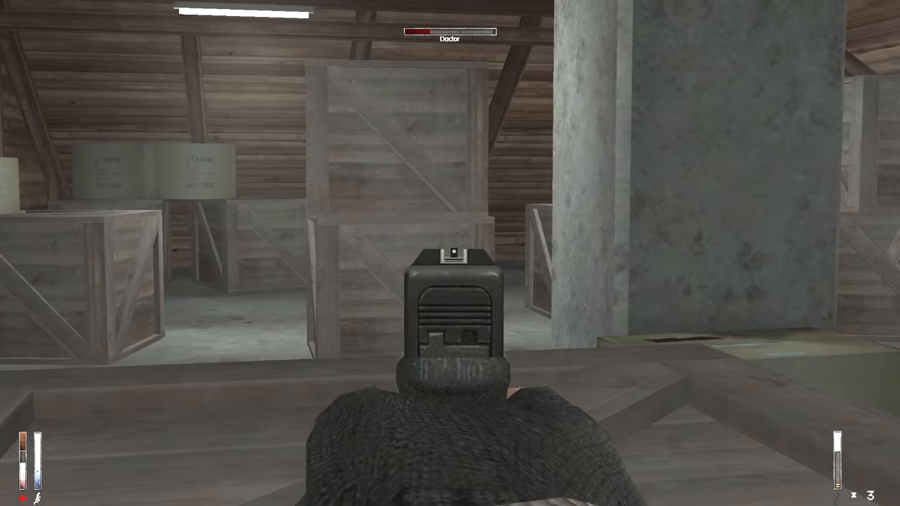
{"action": "left_click", "coordinate": [450, 309]}
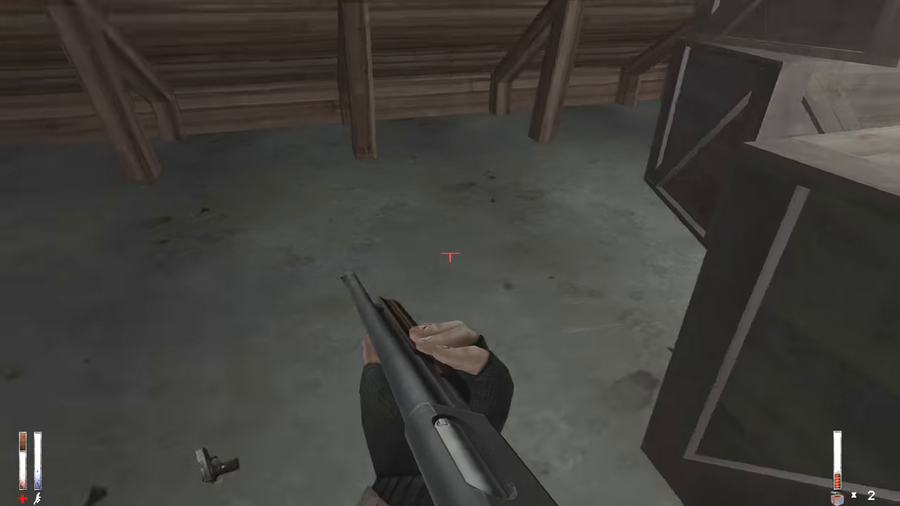
{"action": "key", "text": "Tab"}
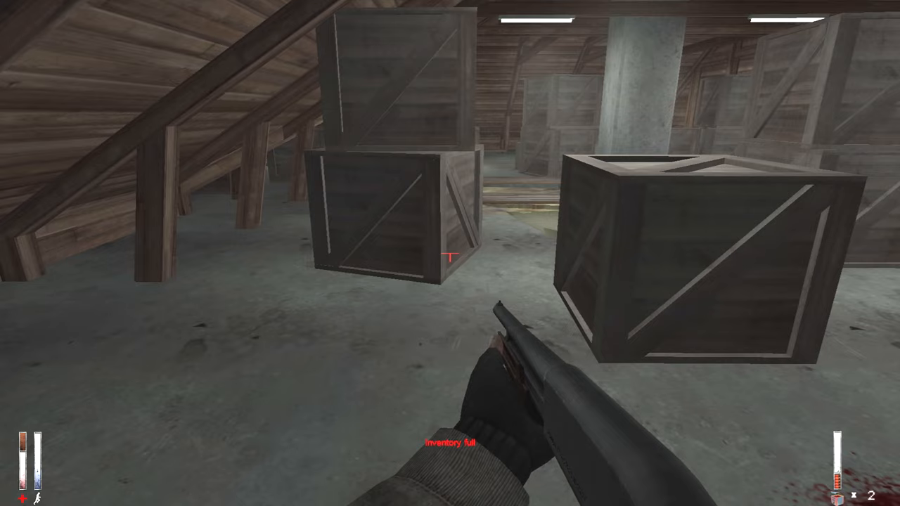
{"action": "key", "text": "tab"}
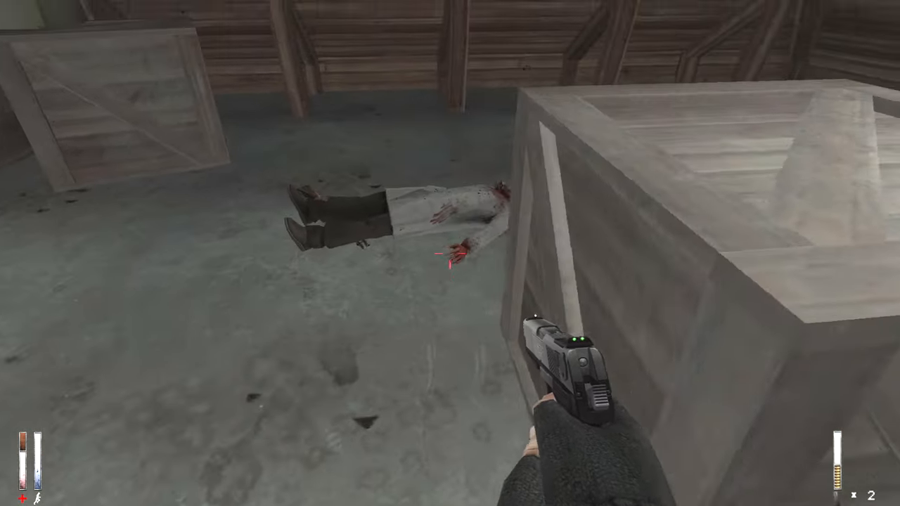
{"action": "key", "text": "tab"}
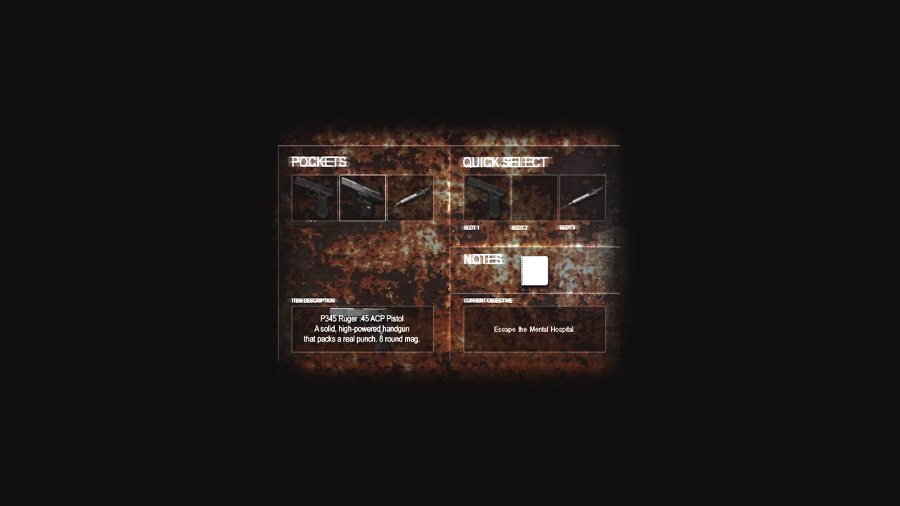
{"action": "left_click", "coordinate": [415, 197]}
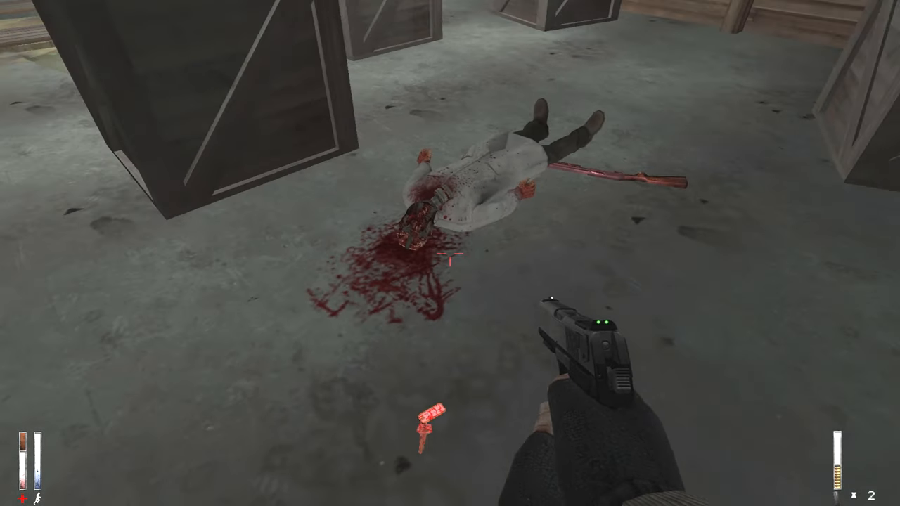
{"action": "key", "text": "Tab"}
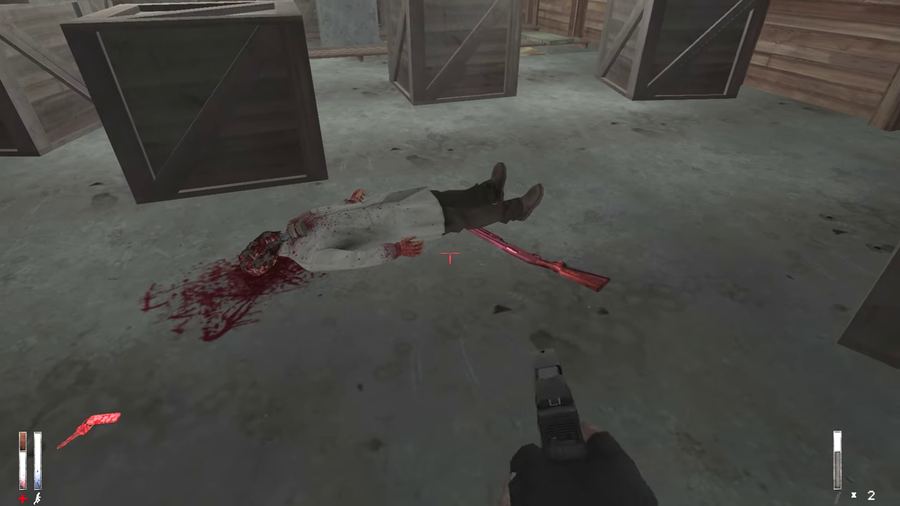
{"action": "key", "text": "tab"}
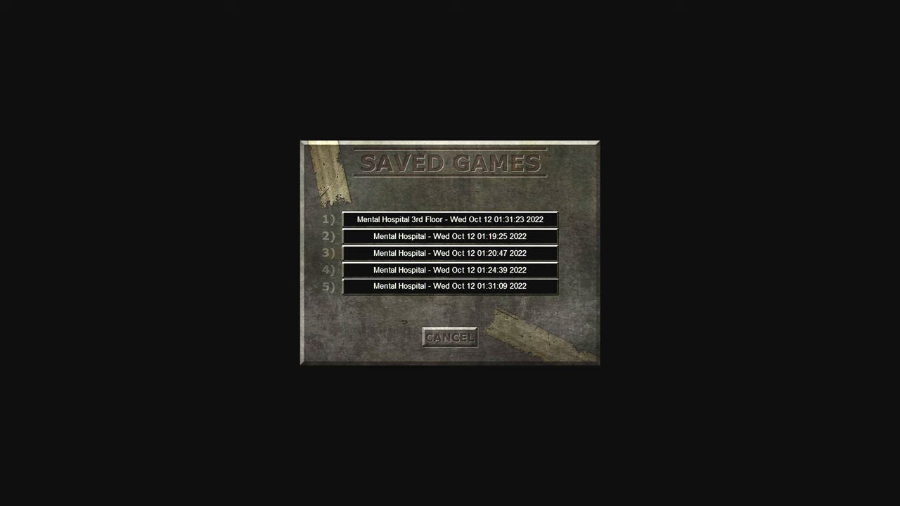
{"action": "left_click", "coordinate": [449, 219]}
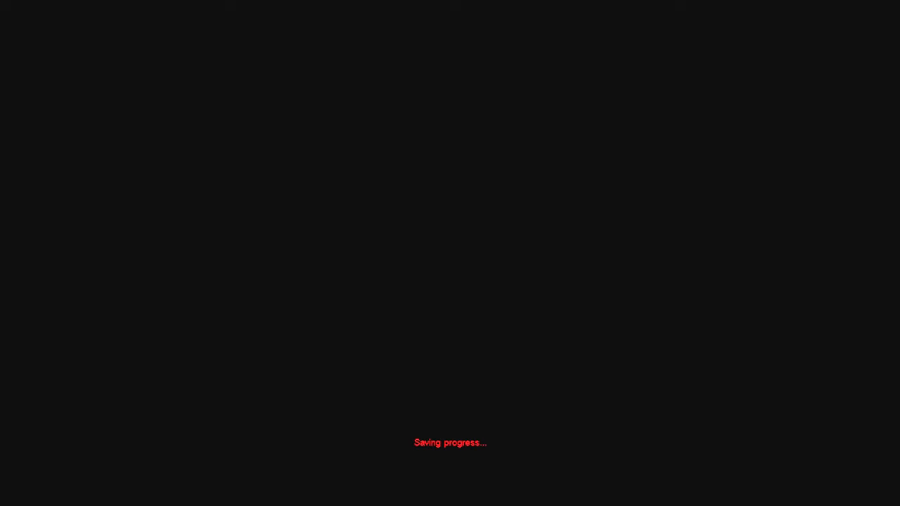